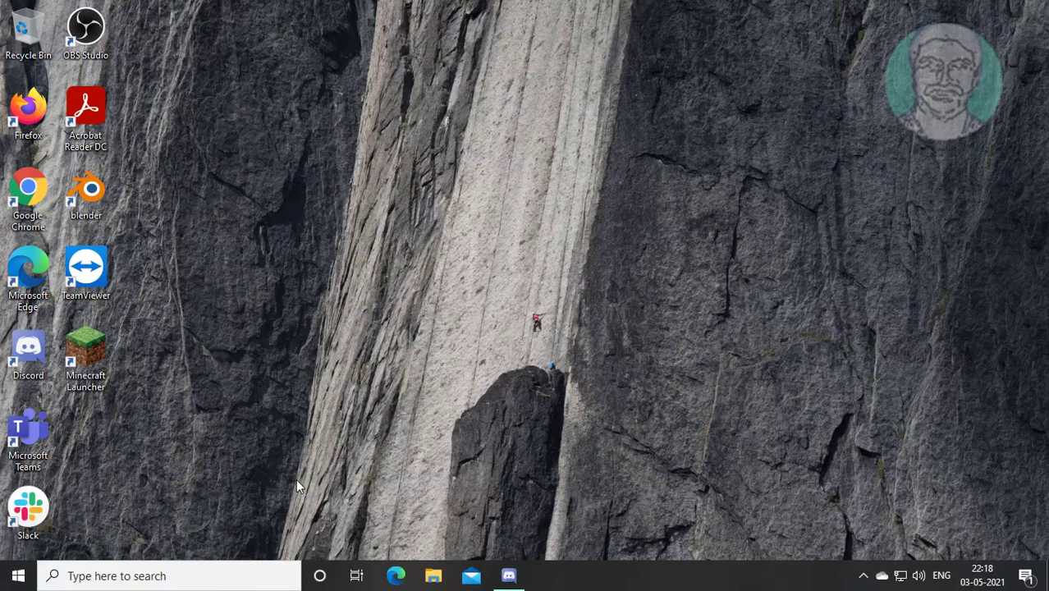
Search Start for 'cmd', run Command Prompt as administrator and approve the UAC prompt
type("camera")
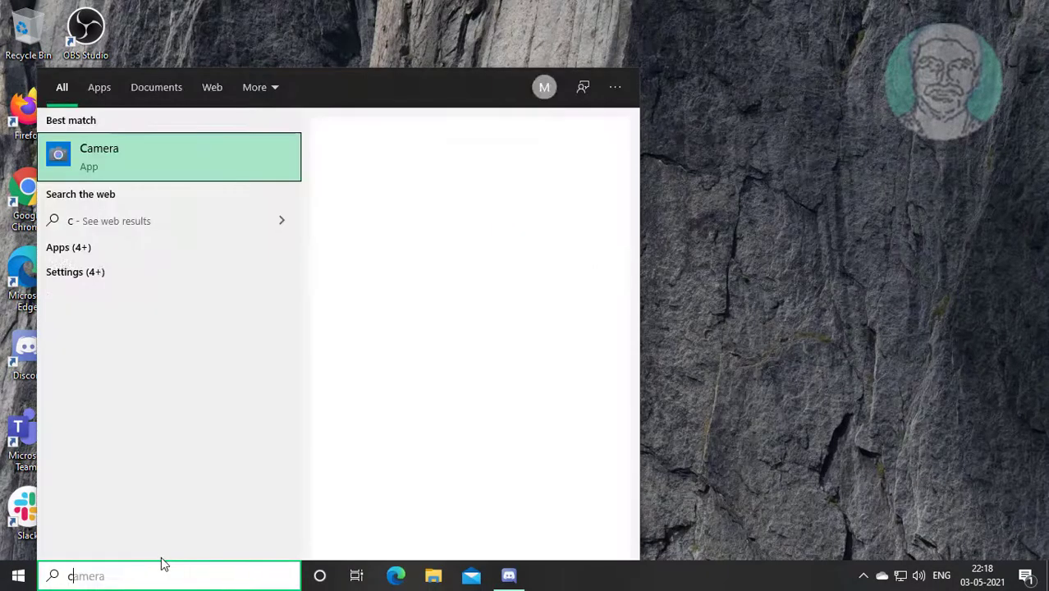
type("cmd")
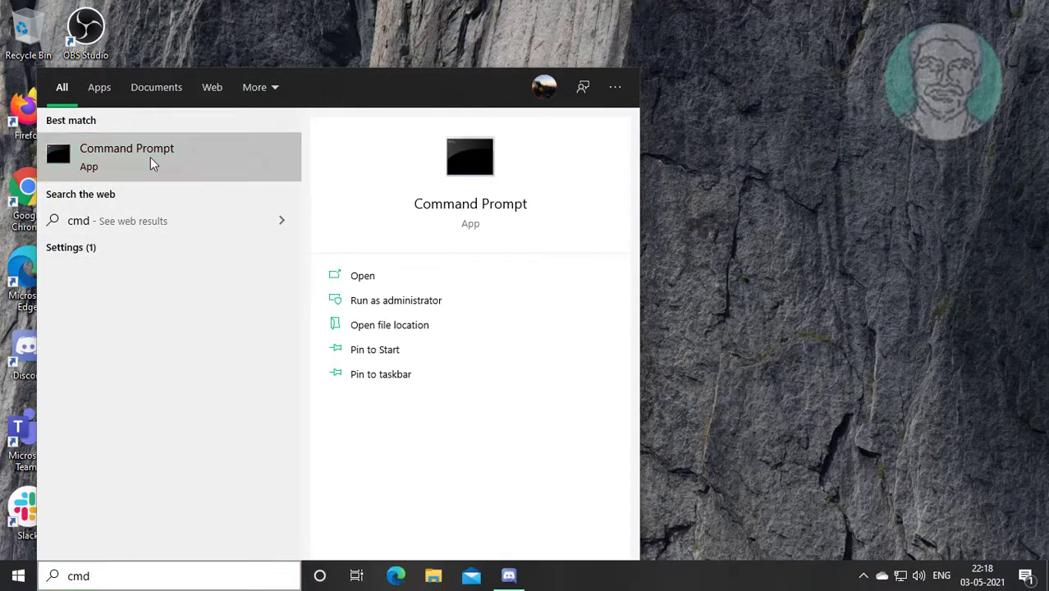
left_click(396, 298)
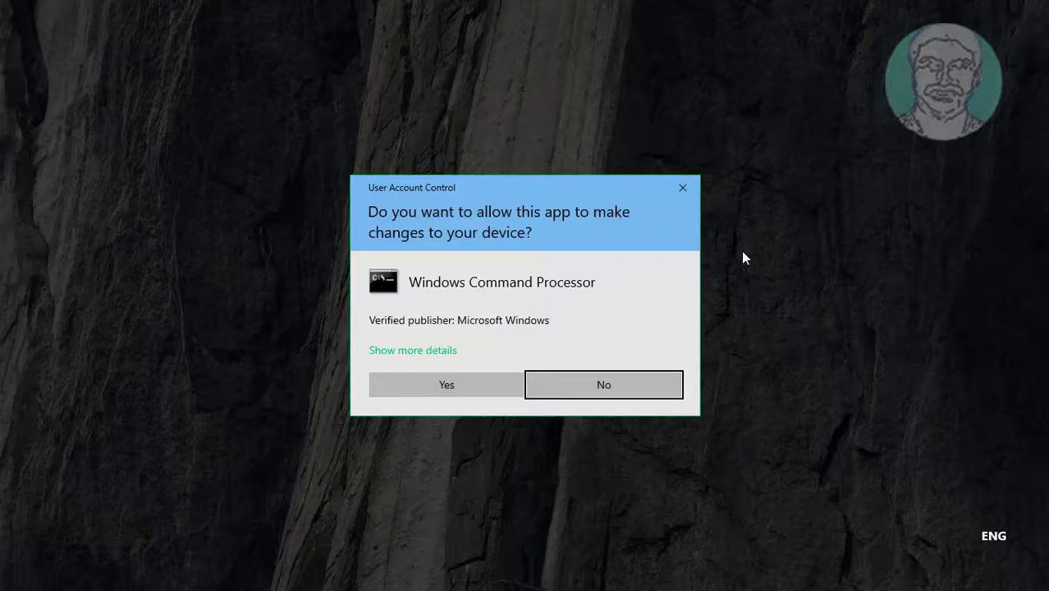
left_click(447, 384)
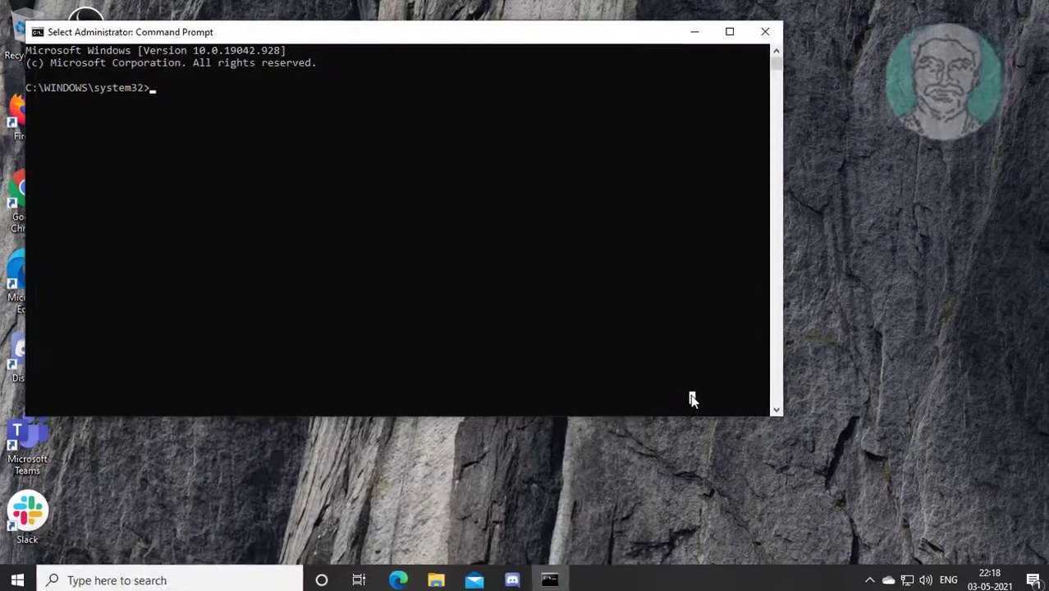
Run sfc /scannow and let verification proceed toward 100%
type("sfc /scannow")
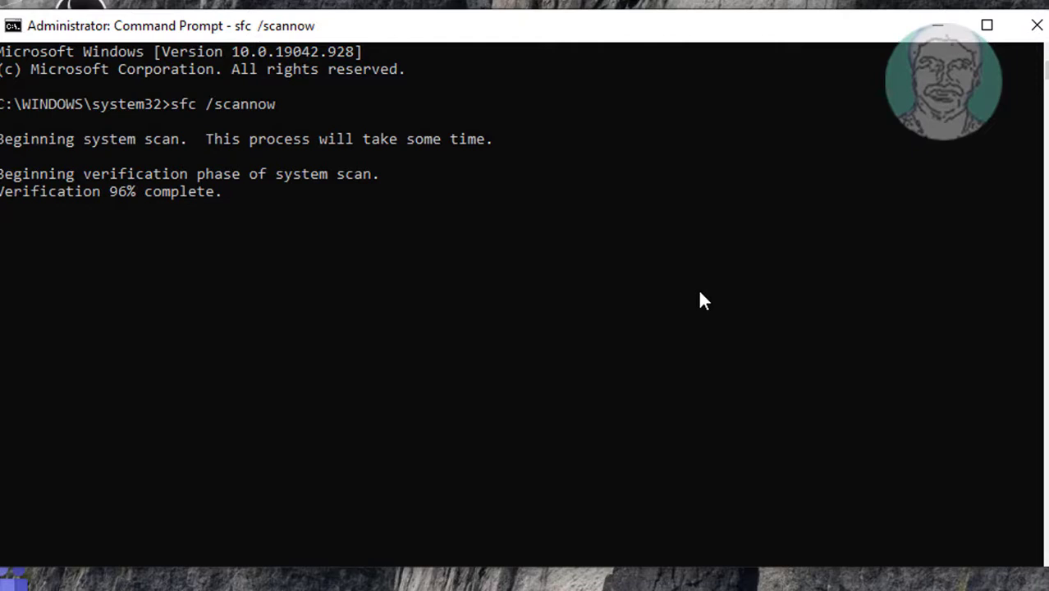
mouse_move(731, 302)
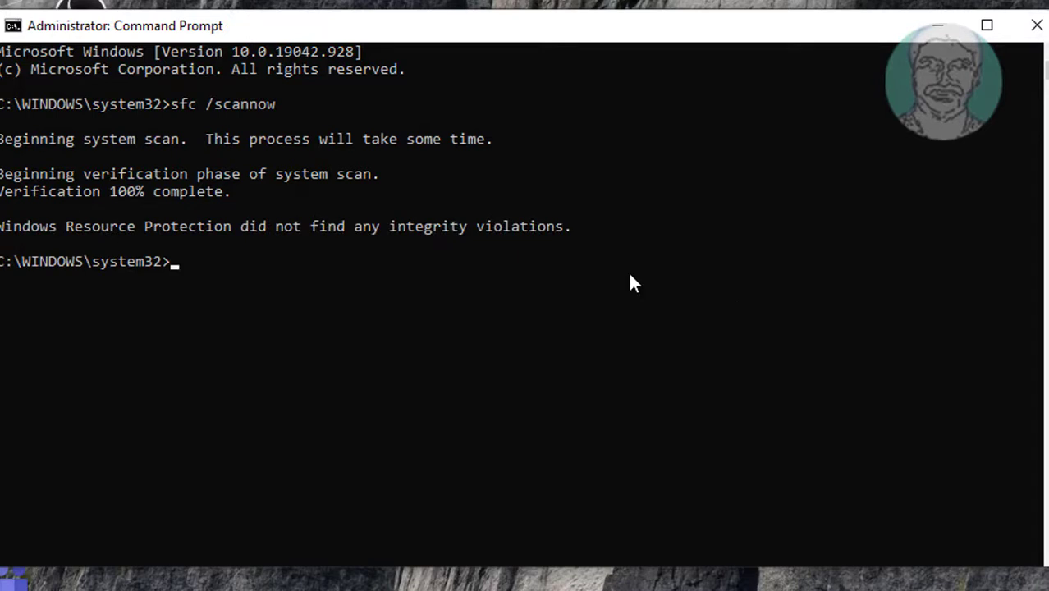
Run dism.exe /online /cleanup-image /restorehealth on the running Windows image
type("d")
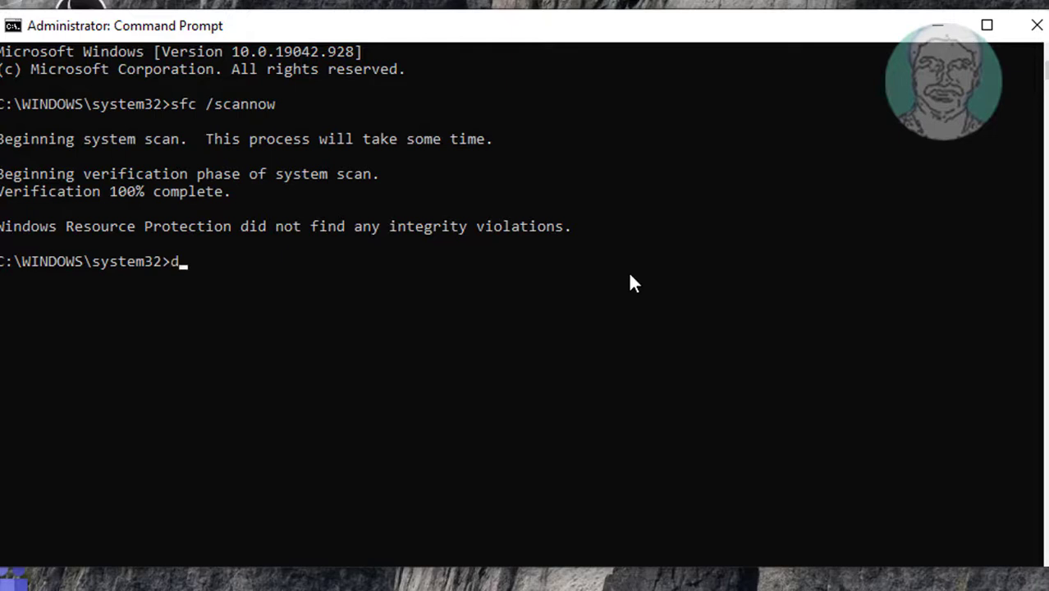
type("ism.ex")
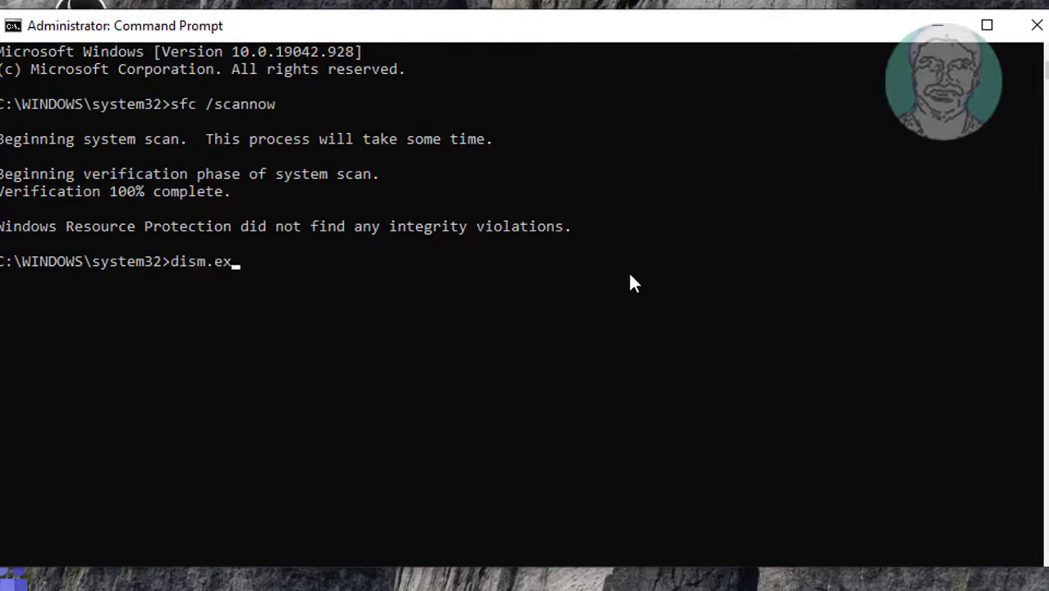
type("e")
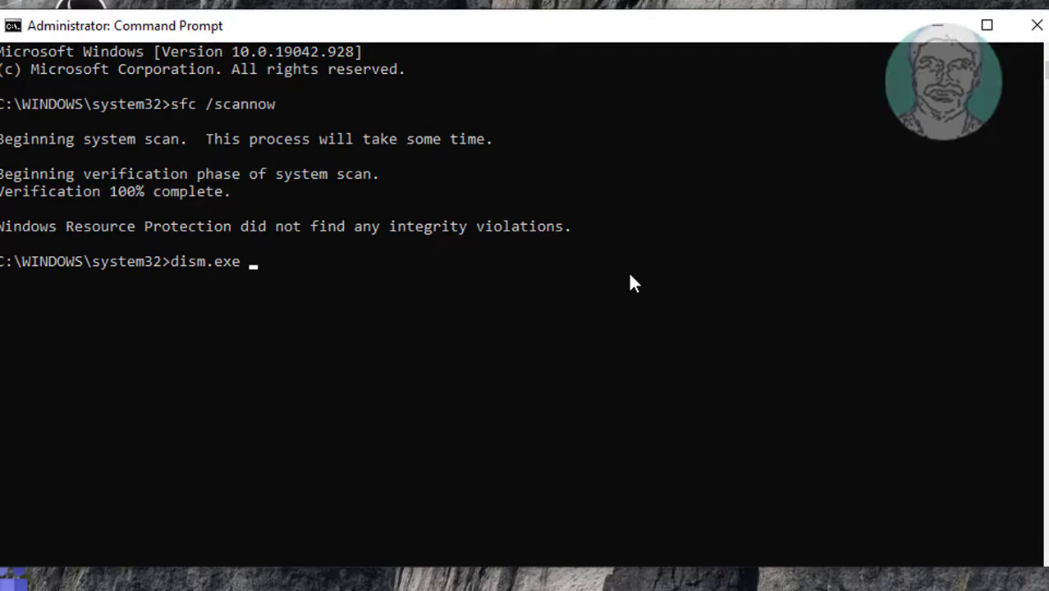
type("/onlin")
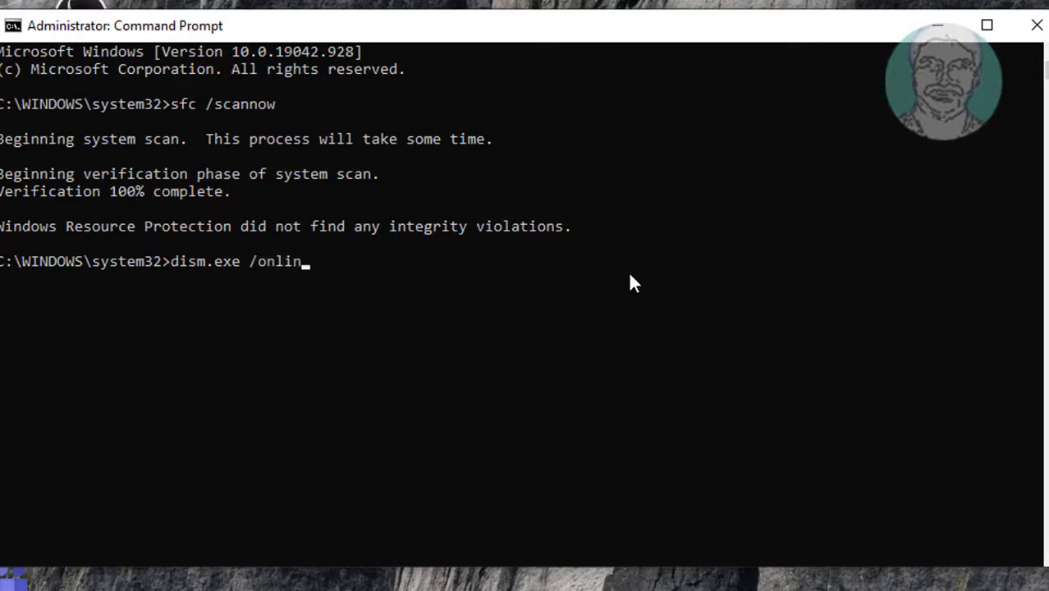
type("e")
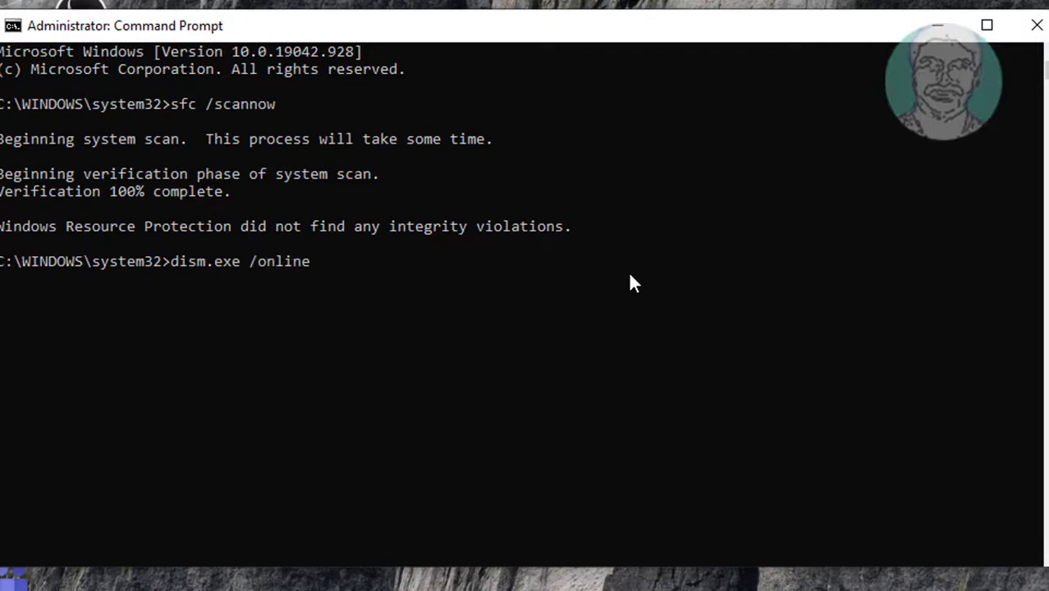
type("/cle")
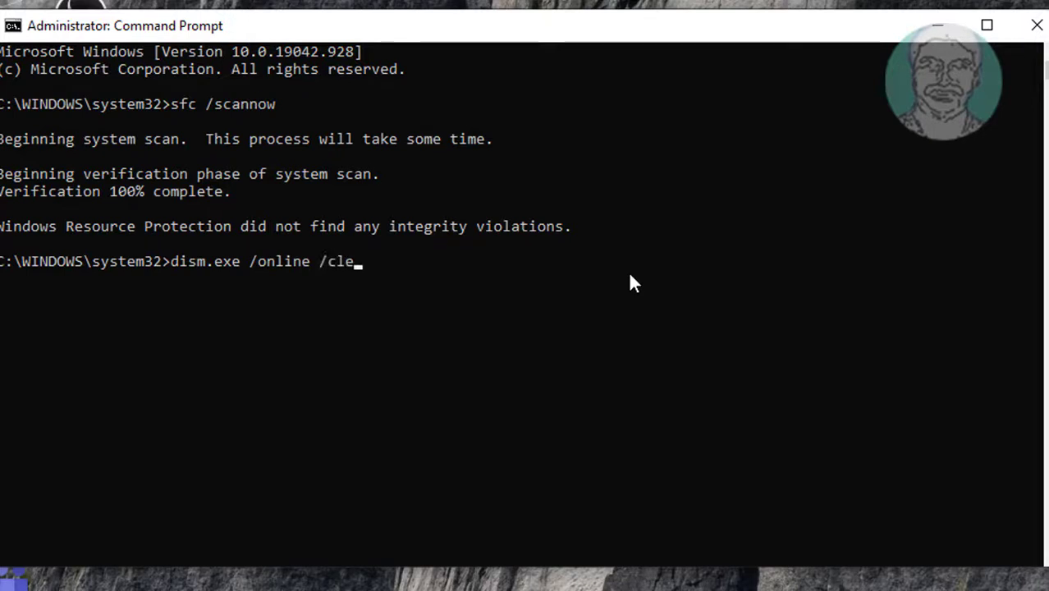
type("anup-")
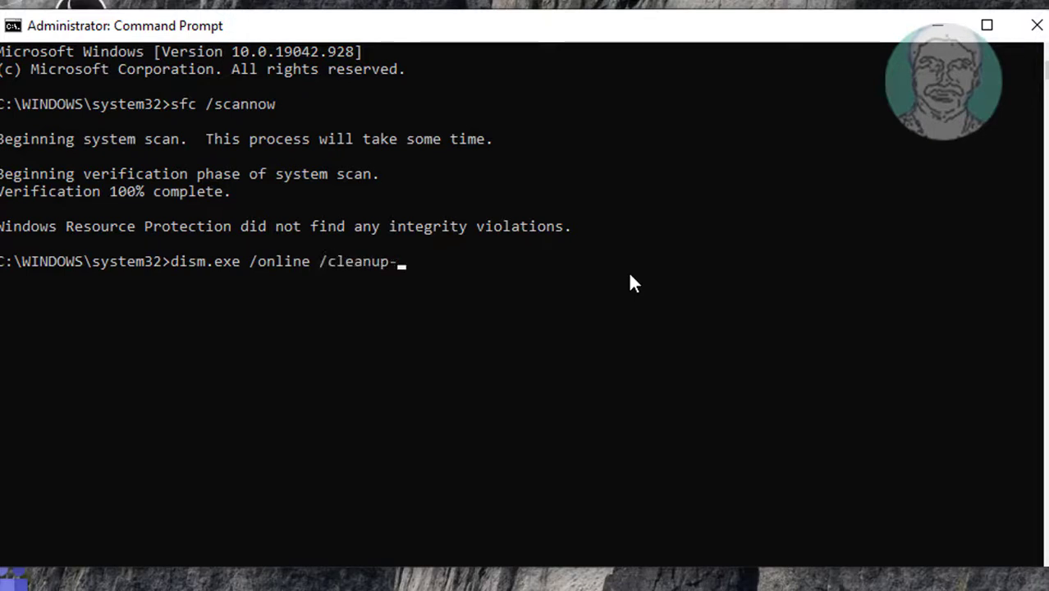
type("image")
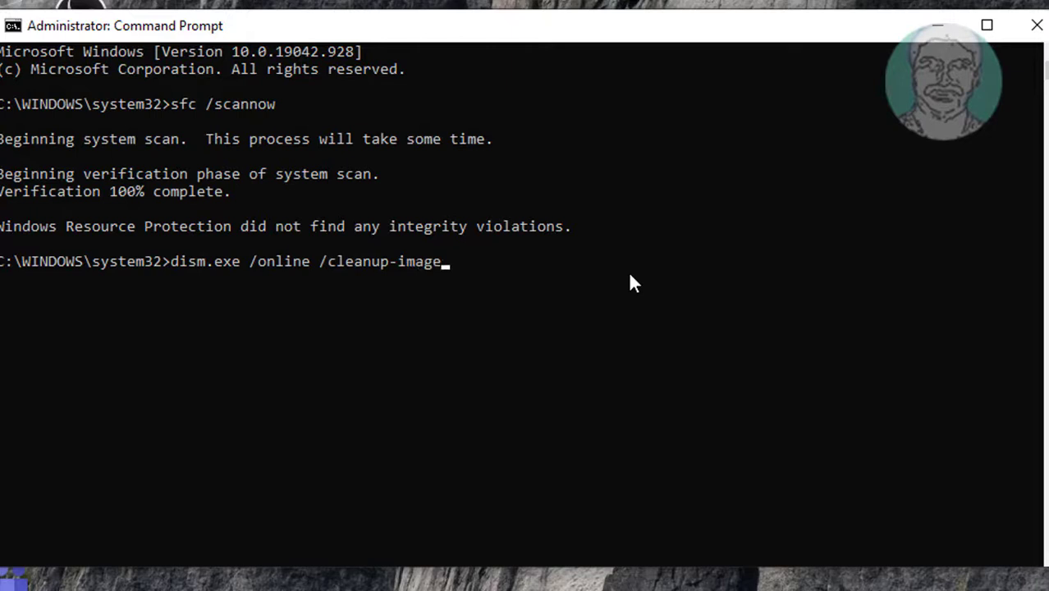
type("/")
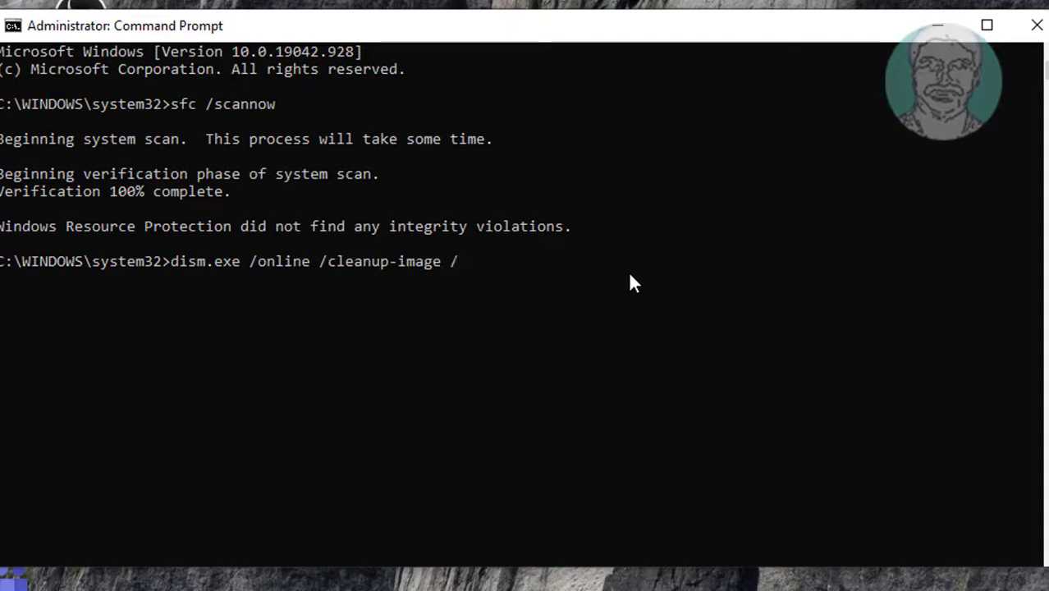
type("restorehe")
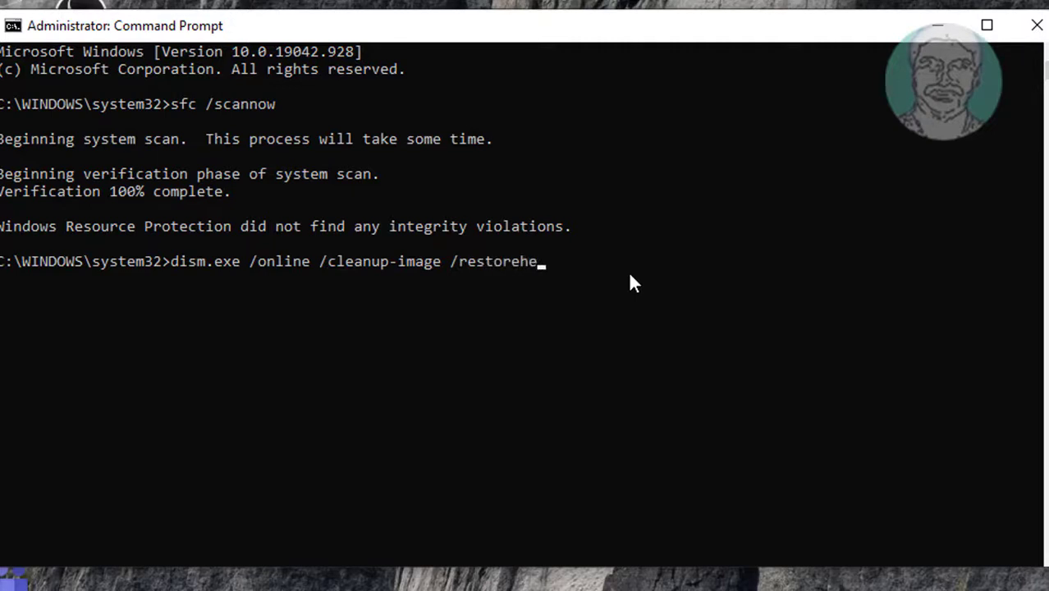
type("alth")
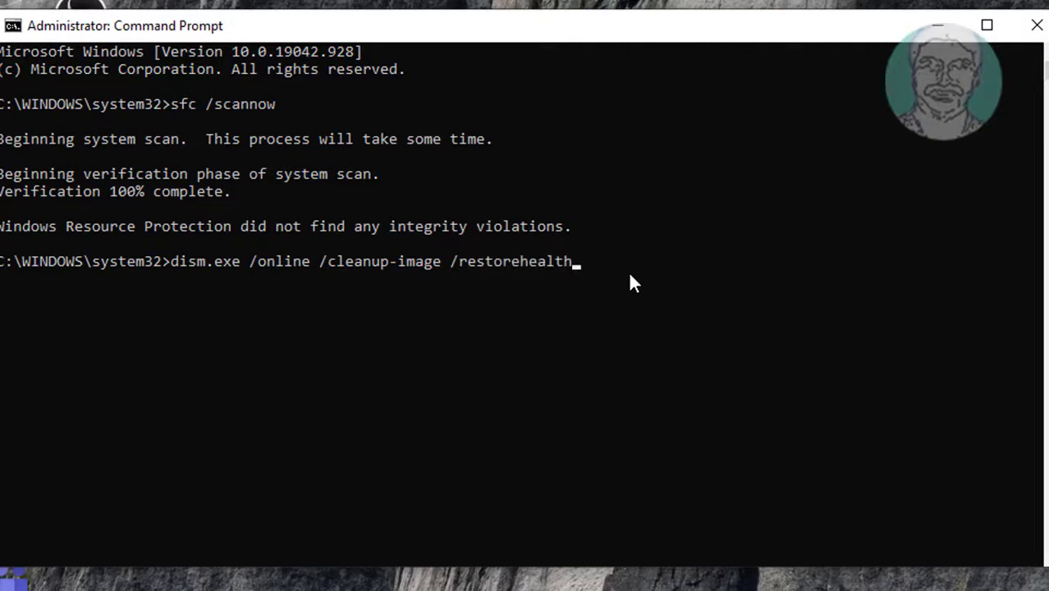
key("enter")
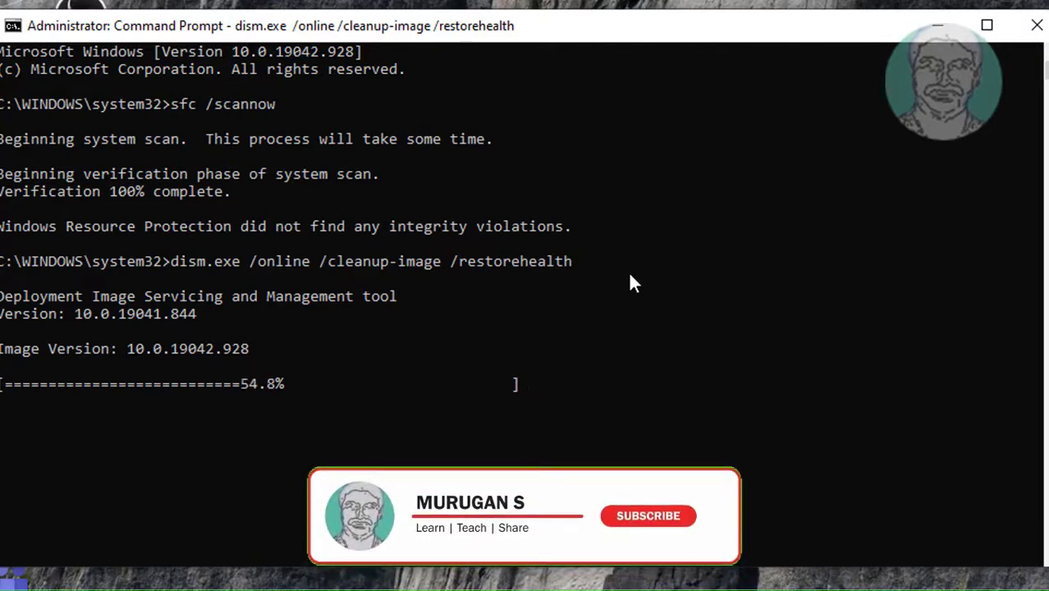
Wait in the console window while DISM RestoreHealth progresses past 54.8%
left_click(647, 516)
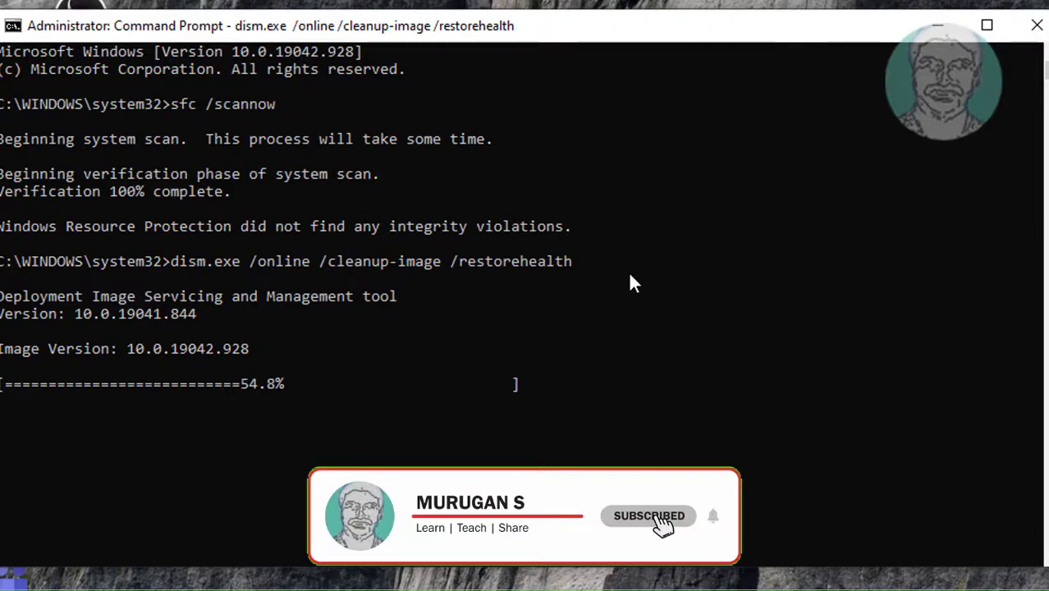
mouse_move(716, 523)
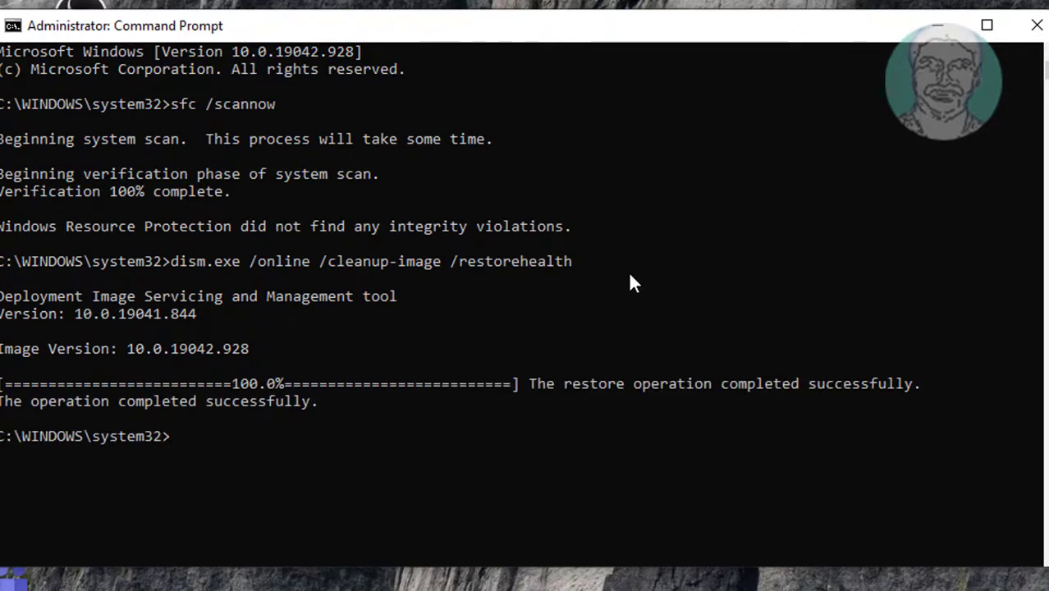
mouse_move(665, 292)
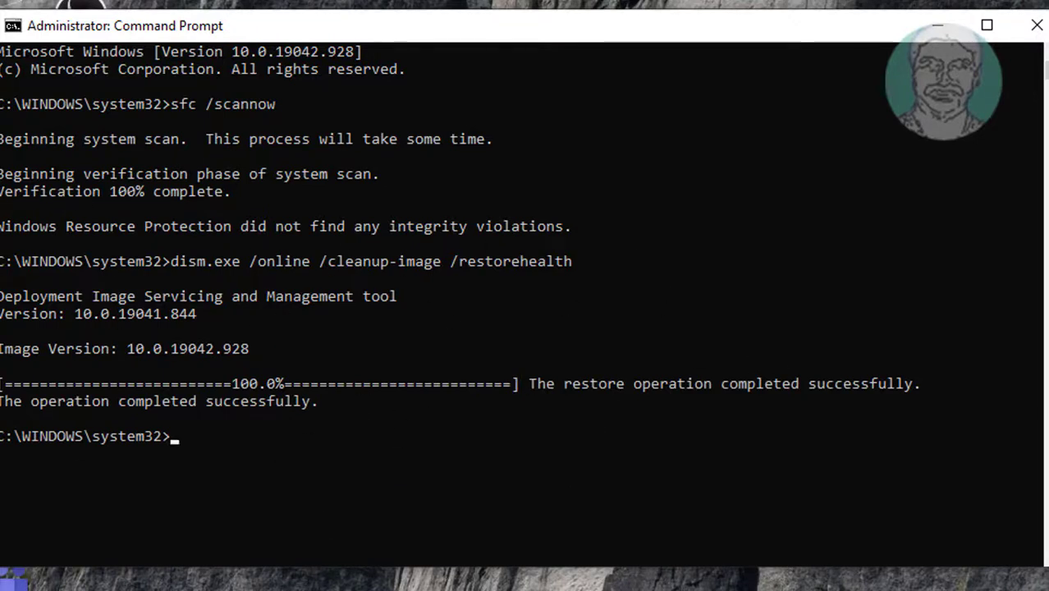
Exit Command Prompt and show the Start menu power options for restarting
type("exit")
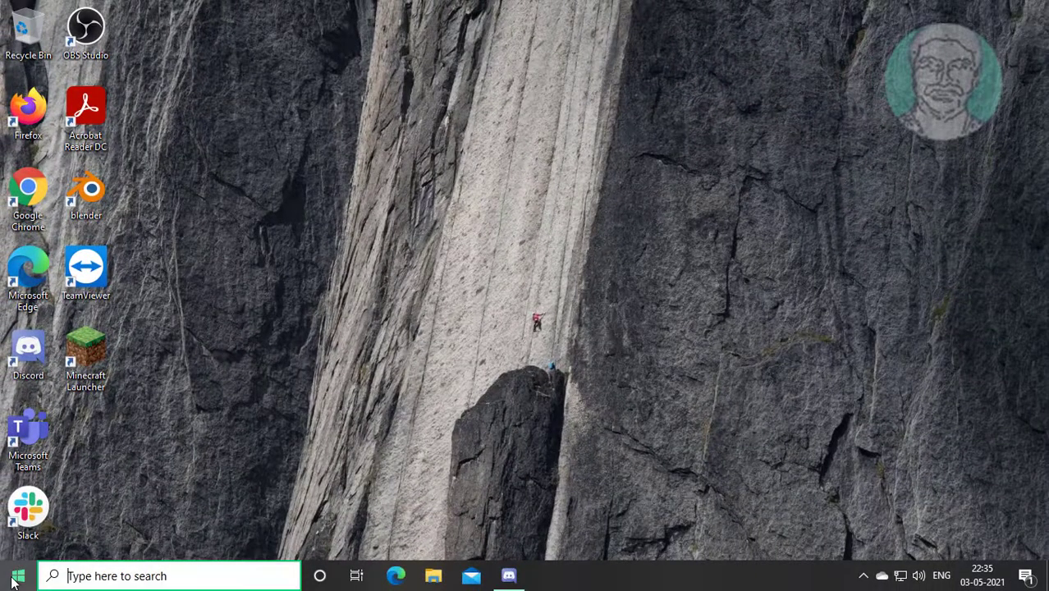
left_click(17, 575)
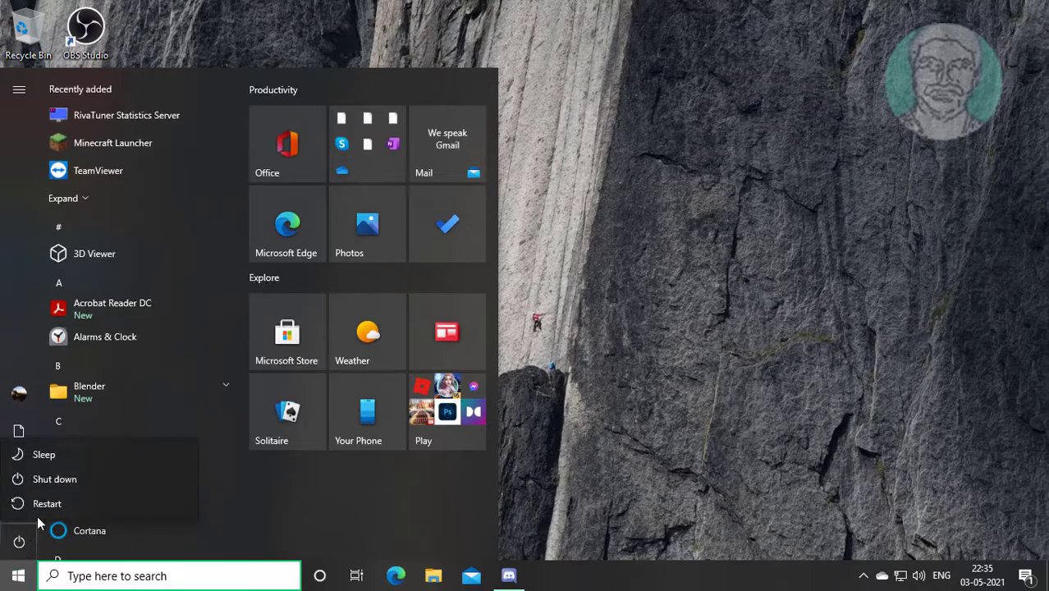